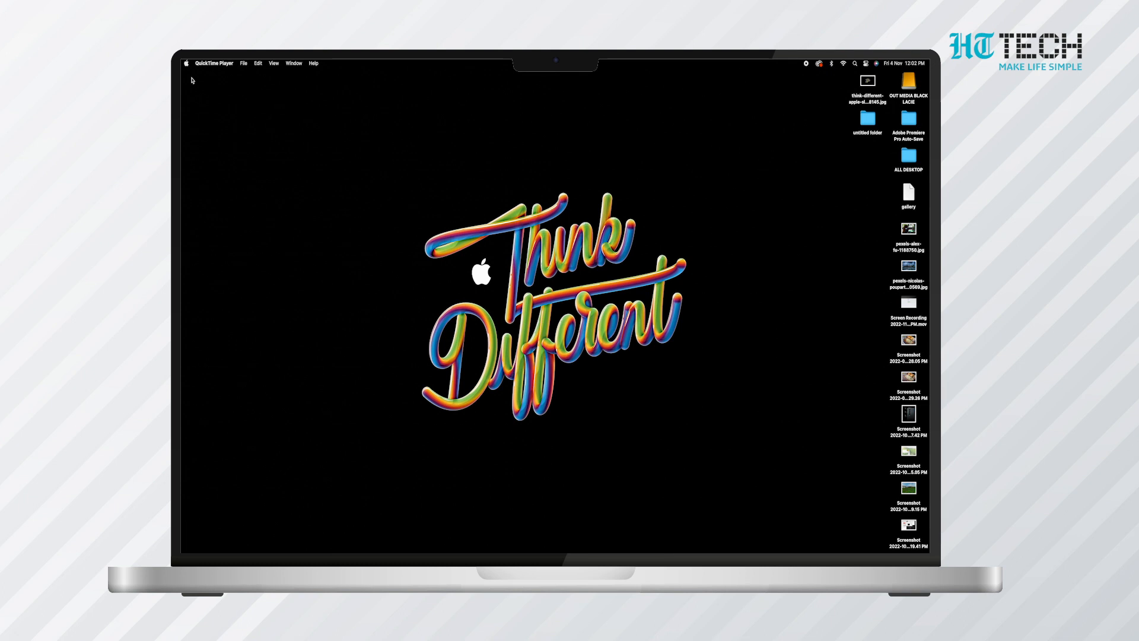
Launch System Settings from the Apple menu
left_click(187, 64)
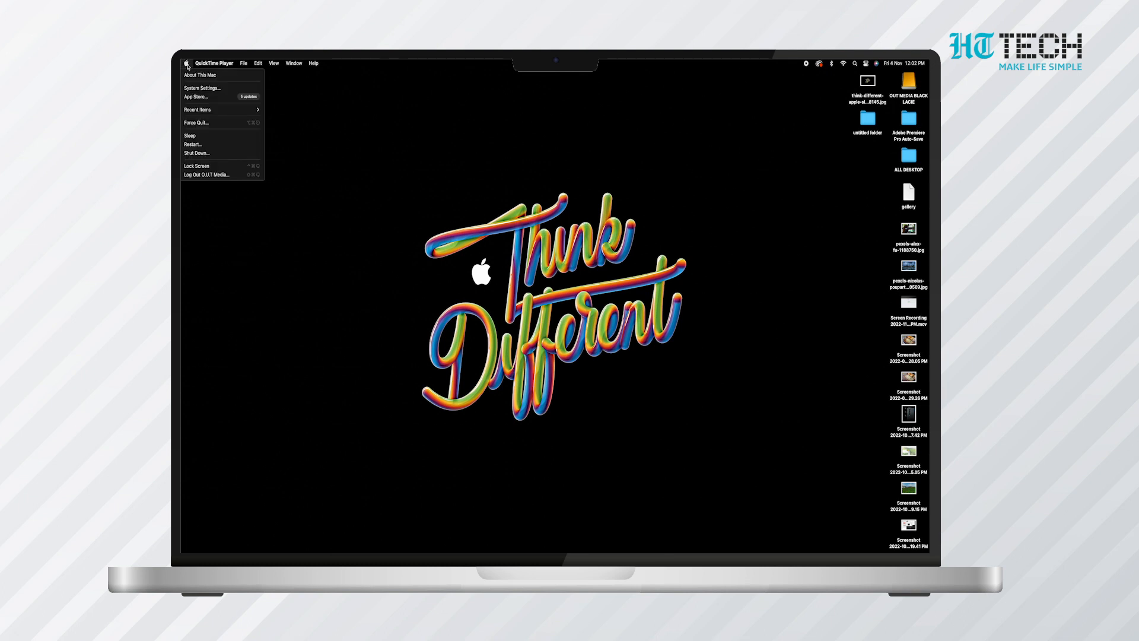
mouse_move(204, 88)
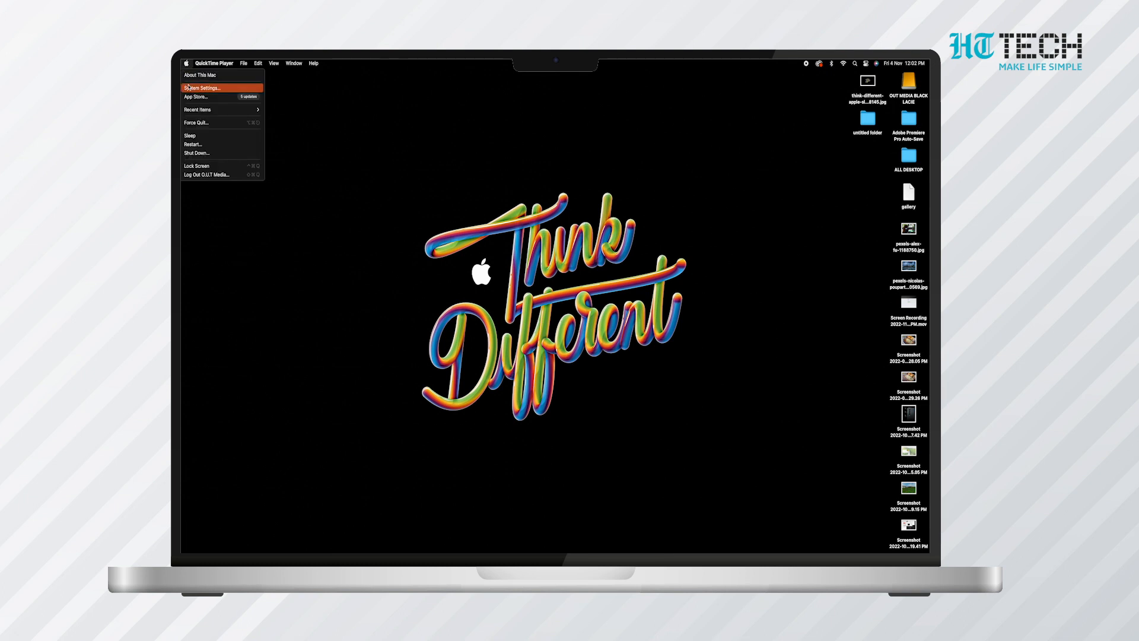
left_click(206, 87)
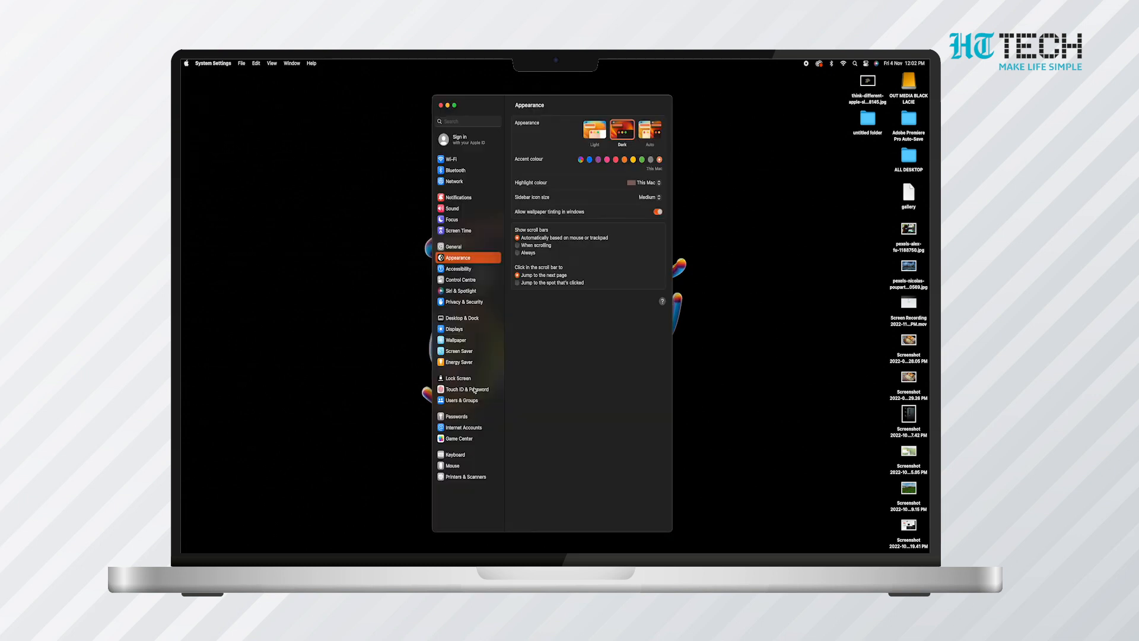
Add a third fingerprint under Touch ID & Password
left_click(464, 389)
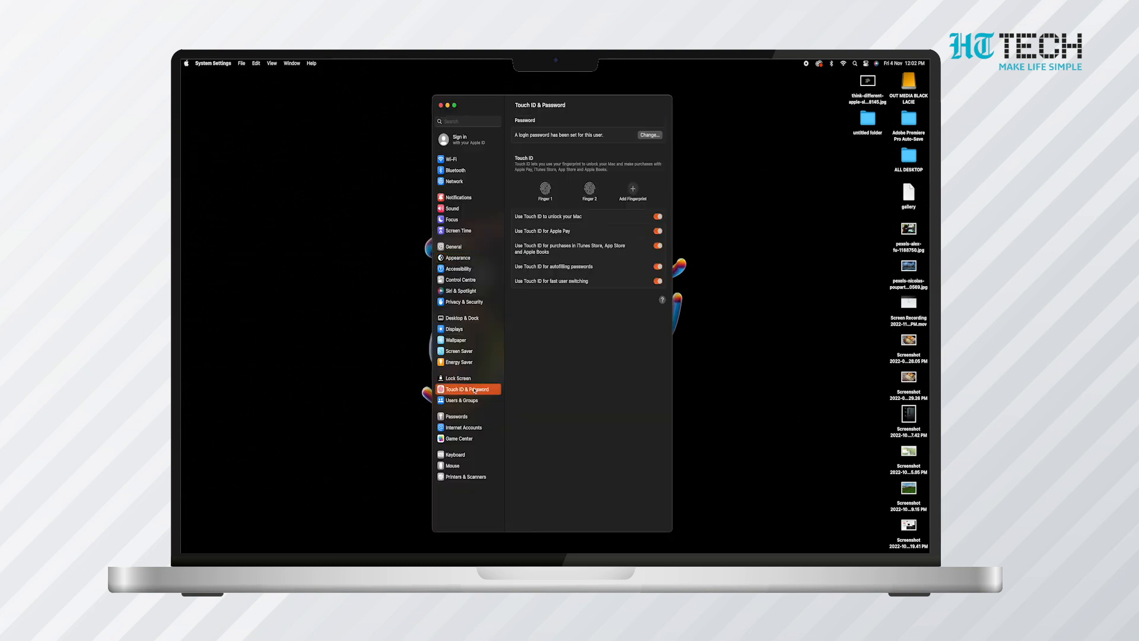
left_click(632, 191)
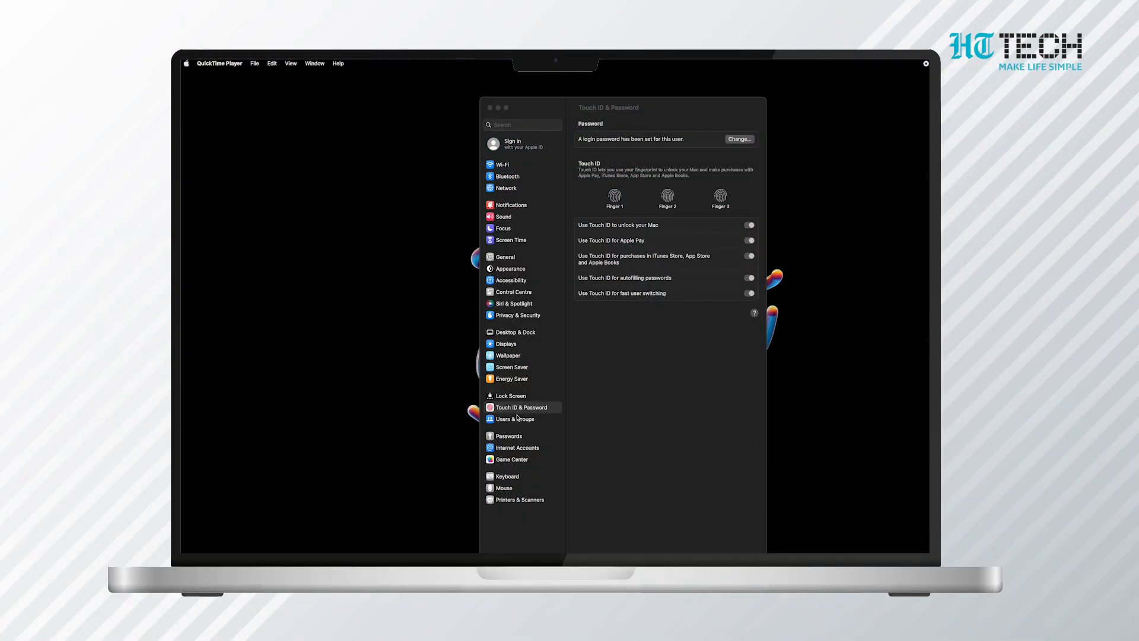
Set an emoji account picture in Users & Groups and confirm with the password
left_click(516, 418)
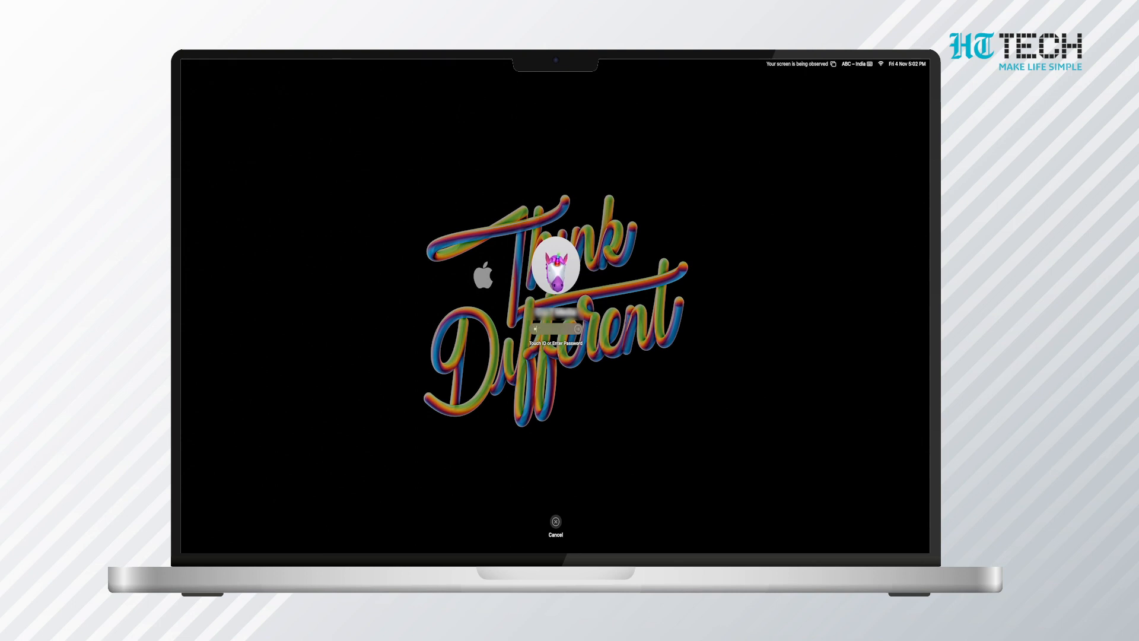
type("••••")
type("menu bar i")
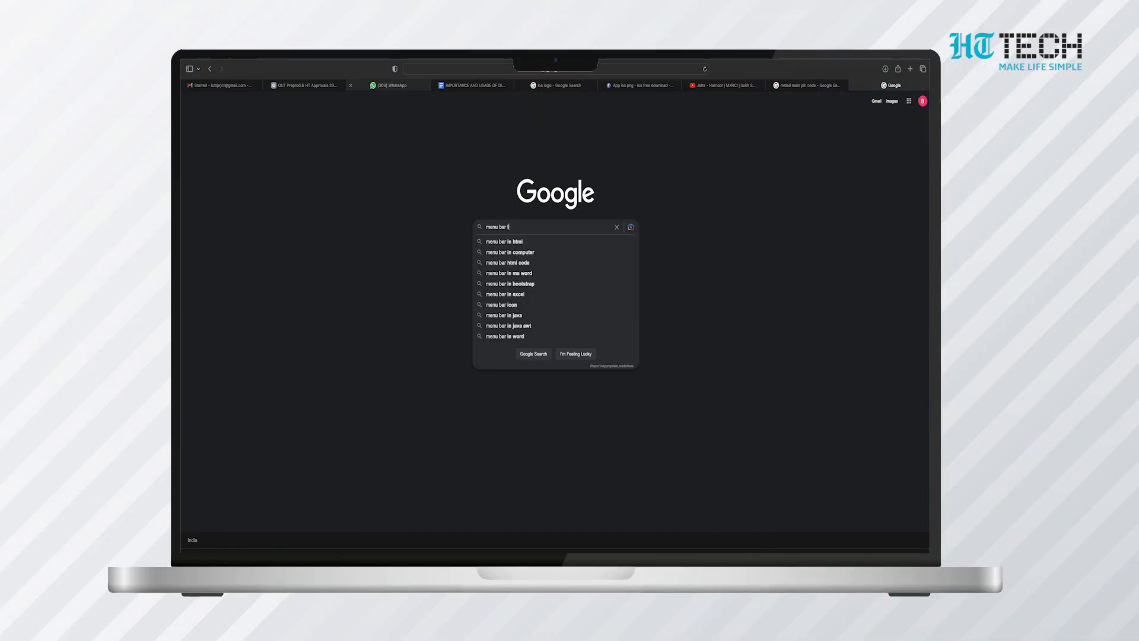
Search for a menu bar tint app and choose a Menu Bar Tint gradient colour
type("tin")
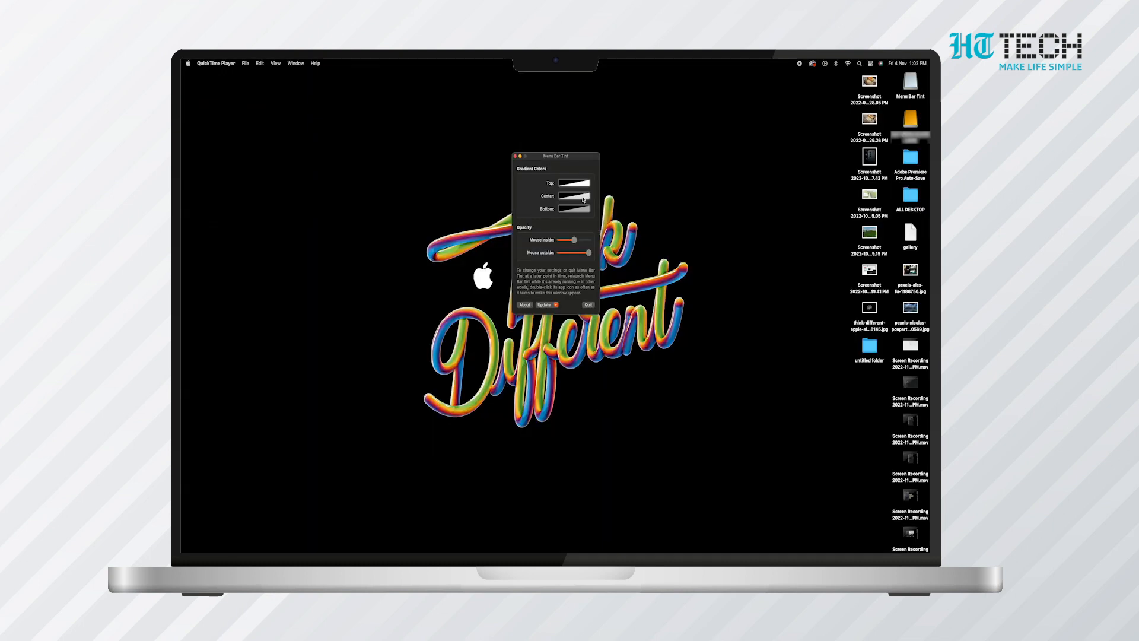
left_click(574, 183)
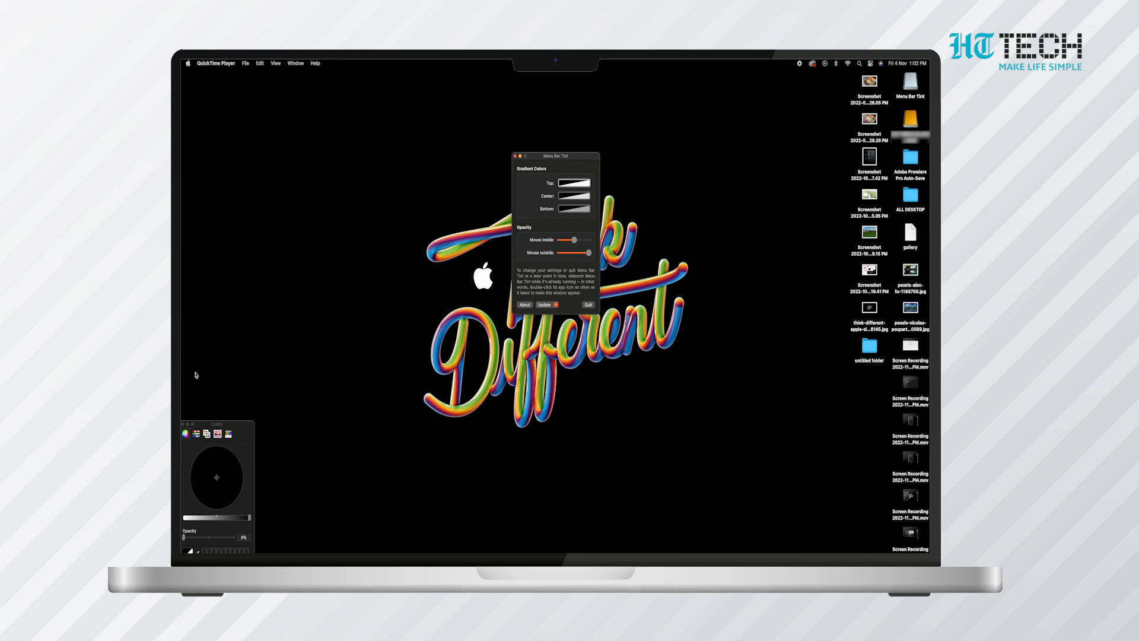
left_click(187, 64)
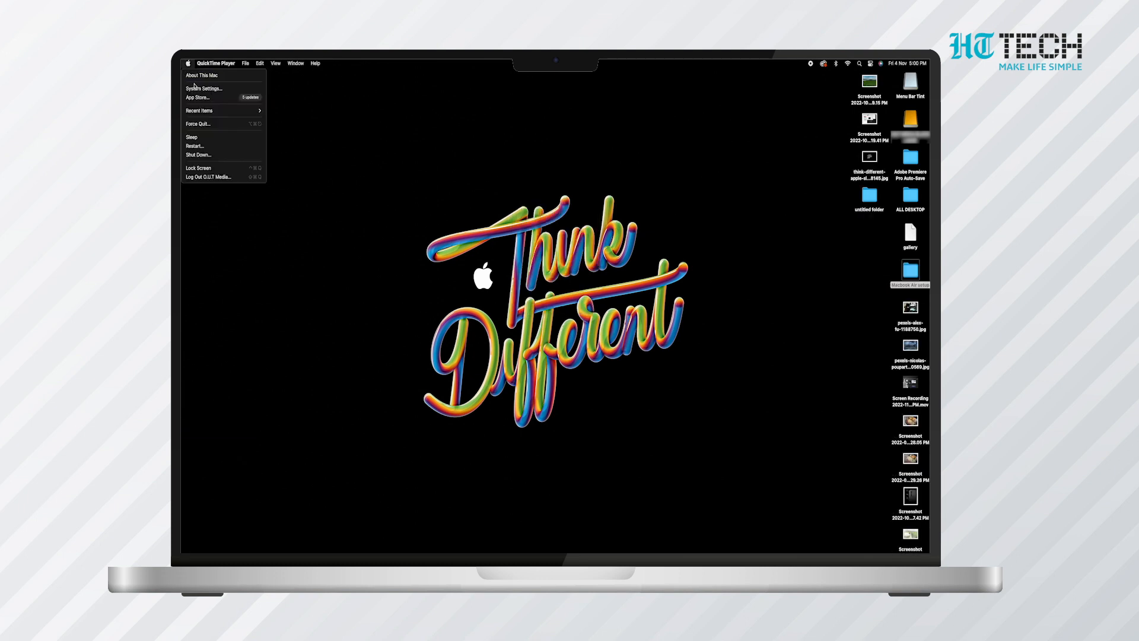
Switch Appearance to Light with a pink accent colour
left_click(204, 88)
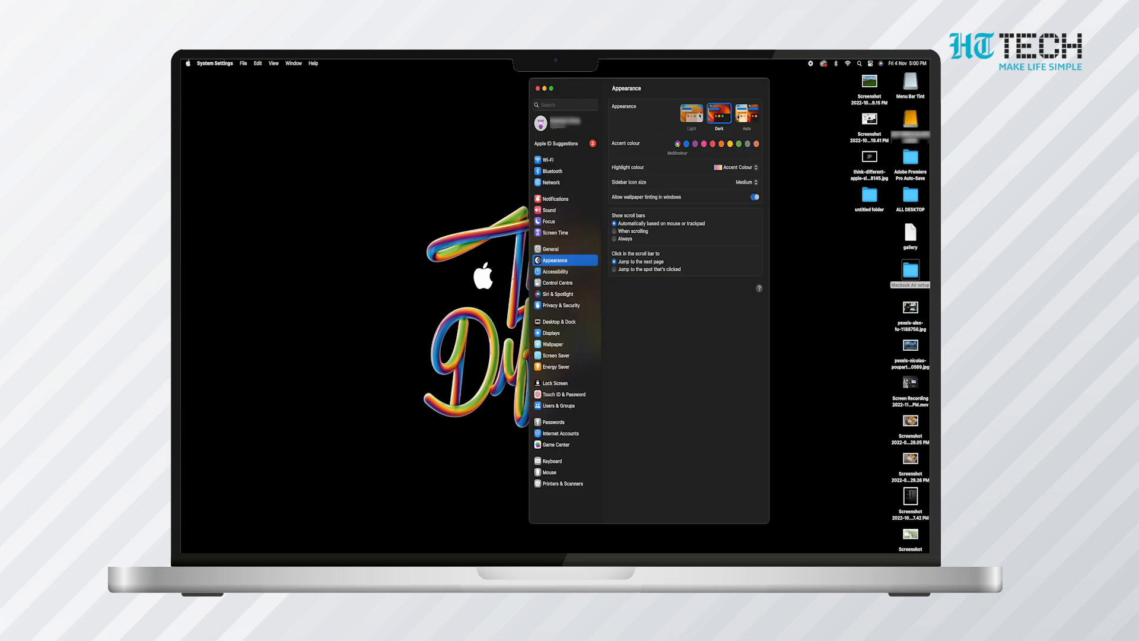
left_click(746, 114)
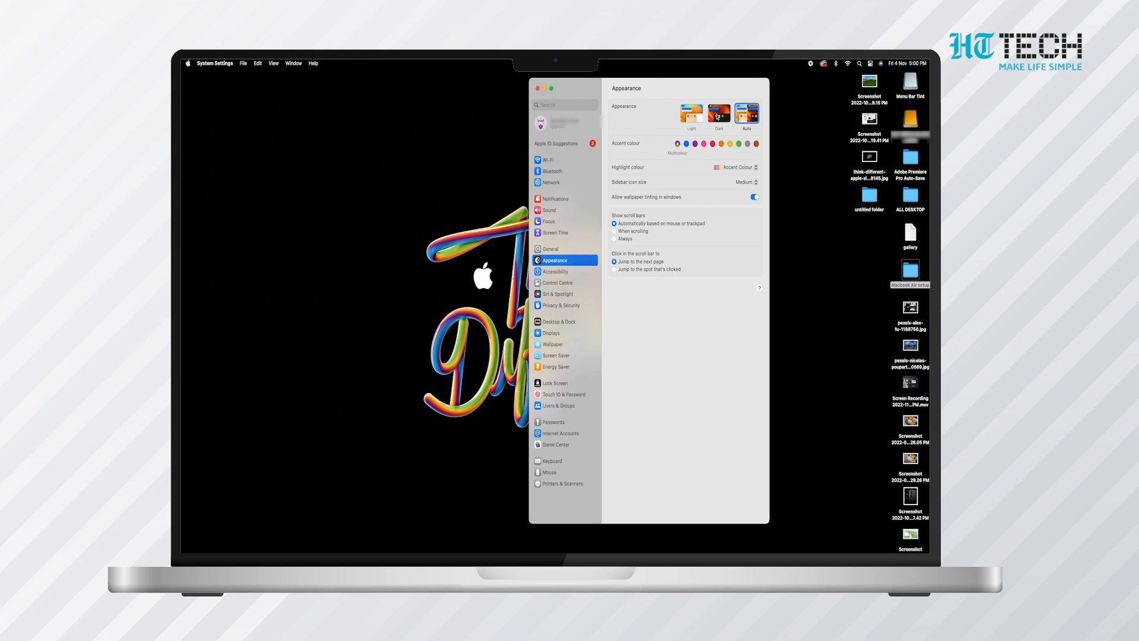
left_click(703, 143)
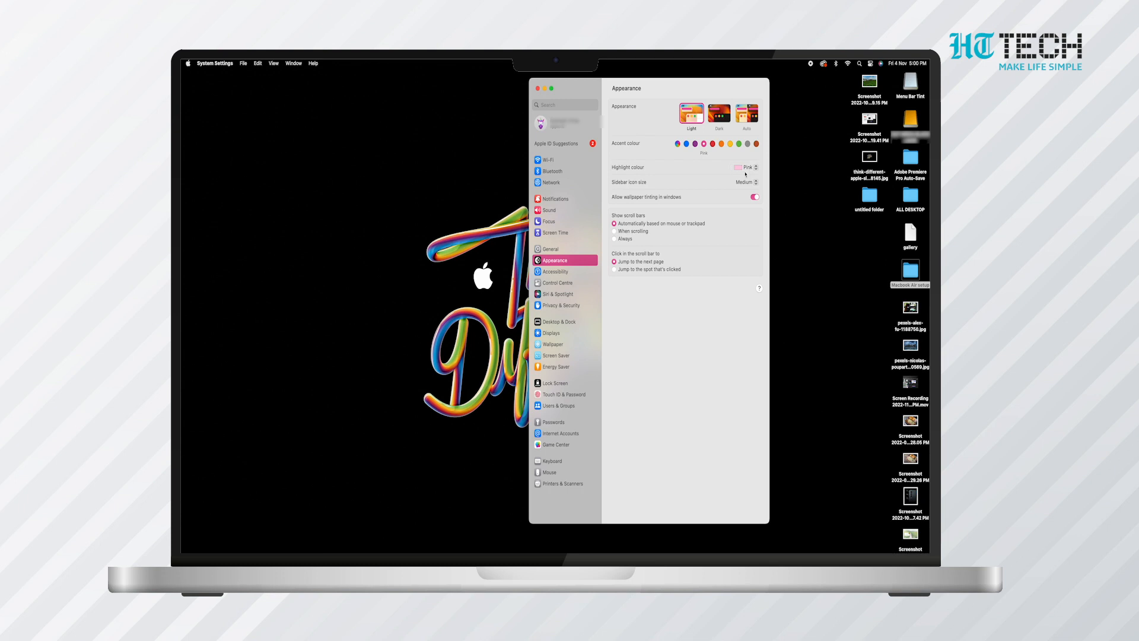
left_click(745, 167)
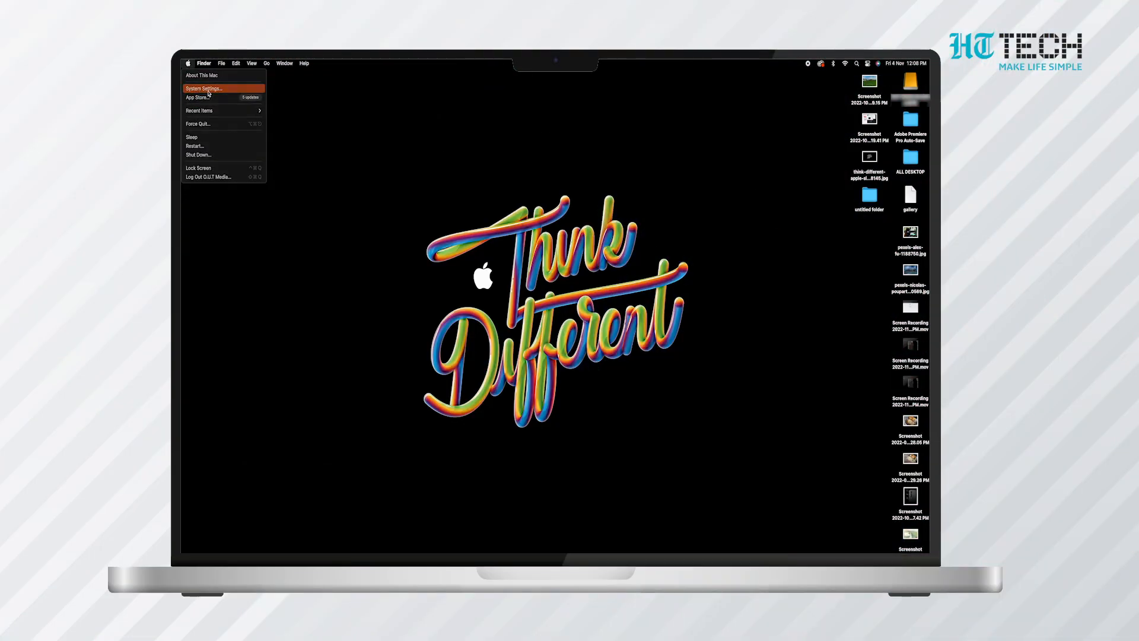
Open Accessibility Display settings and pick a new pointer outline colour
left_click(203, 88)
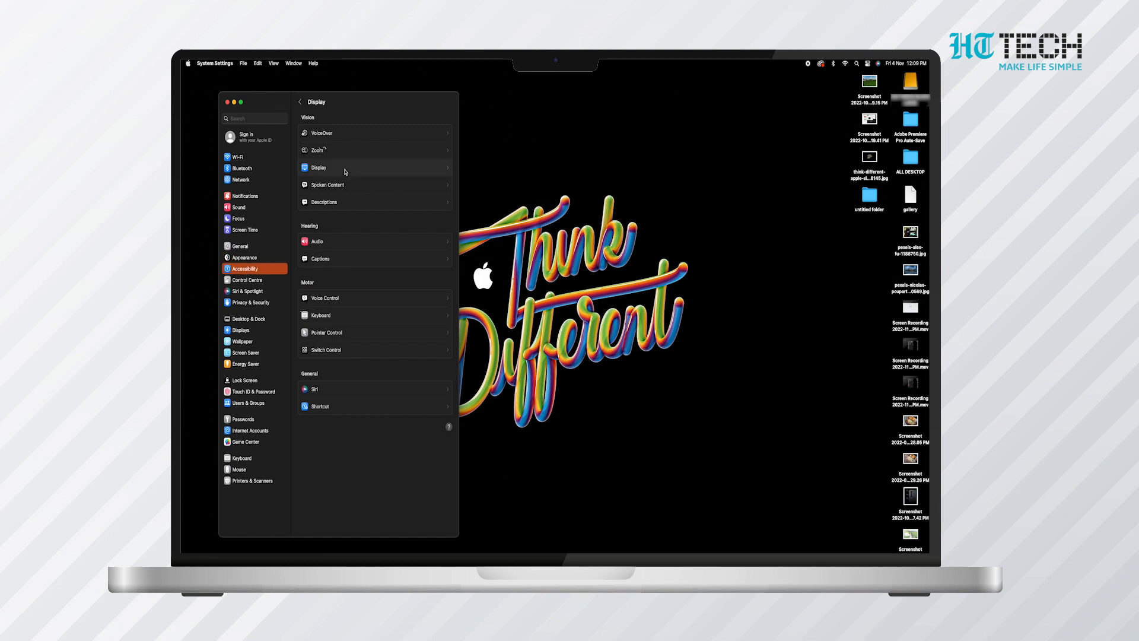
left_click(318, 168)
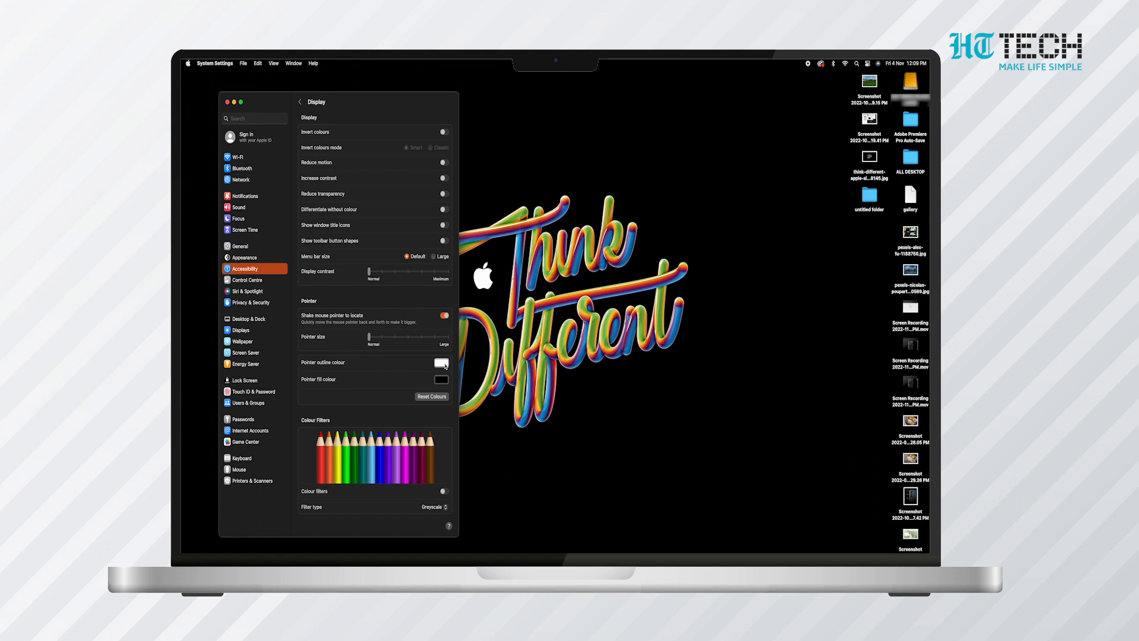
left_click(441, 362)
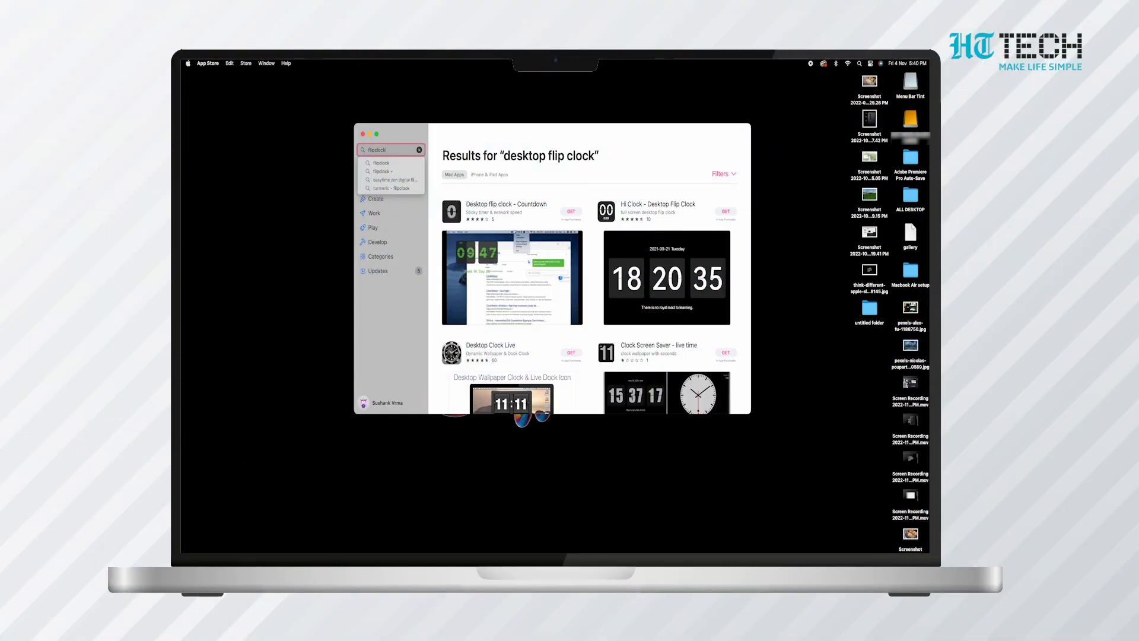
Search the App Store for 'mini music' player apps
type("mini music")
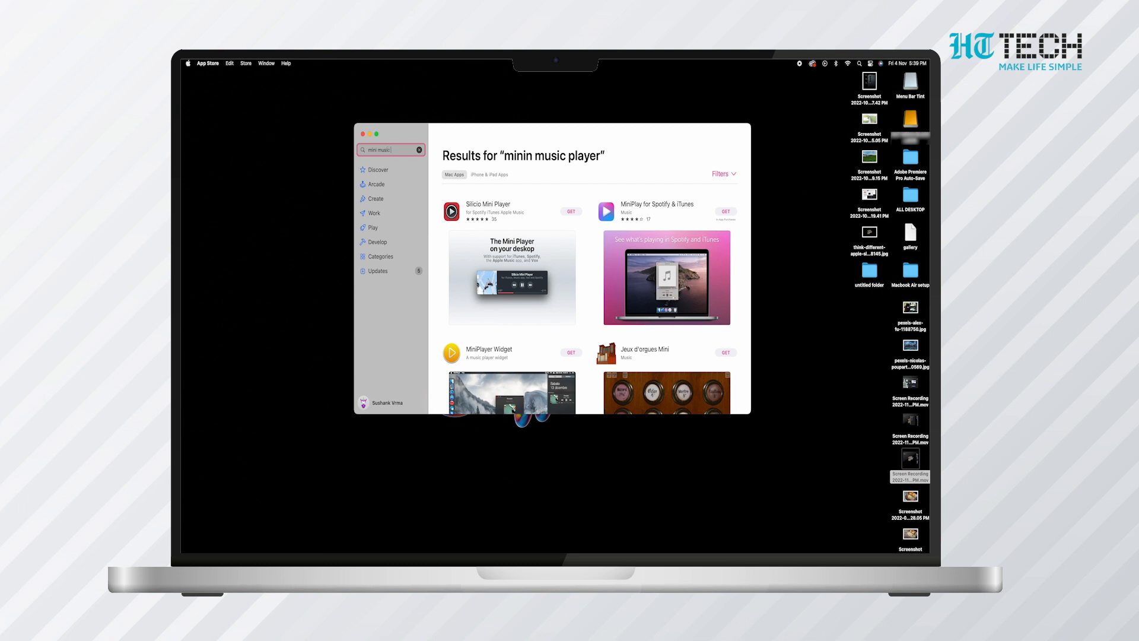